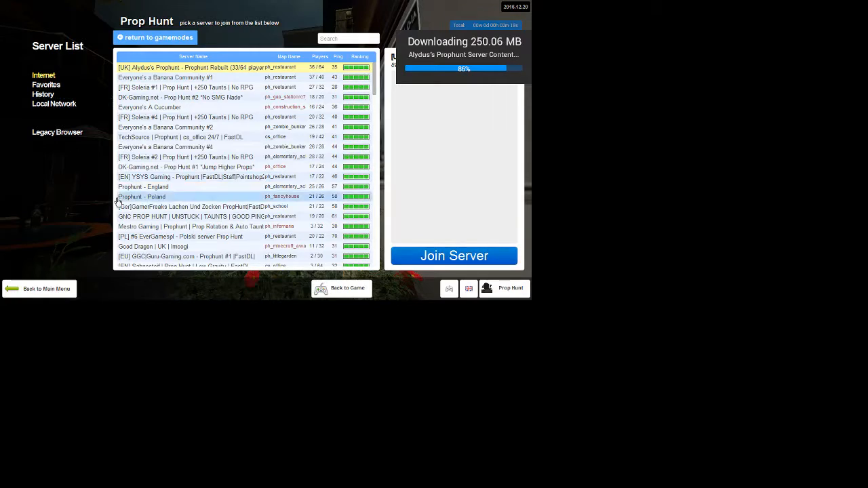
# Join a Prop Hunt server from the Internet list and play until the Props win! results
pyautogui.click(453, 255)
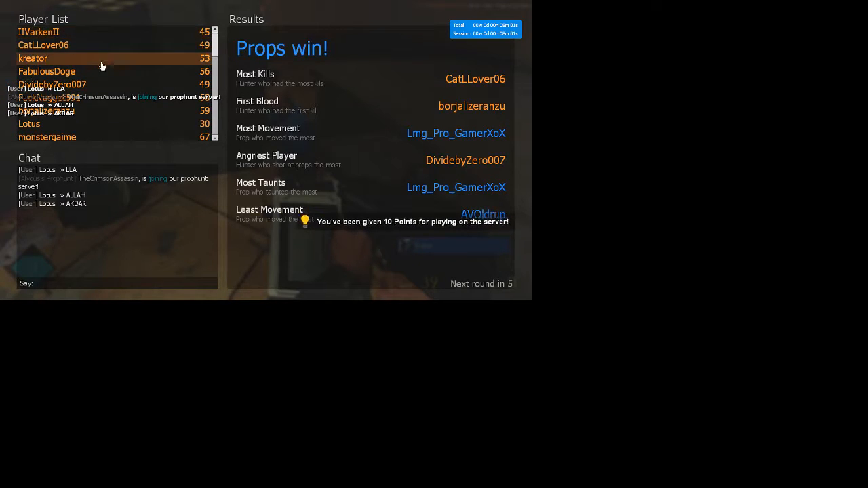
# Bring up the View Profile / Mute menu for a player on the results Player List
pyautogui.rightClick(43, 45)
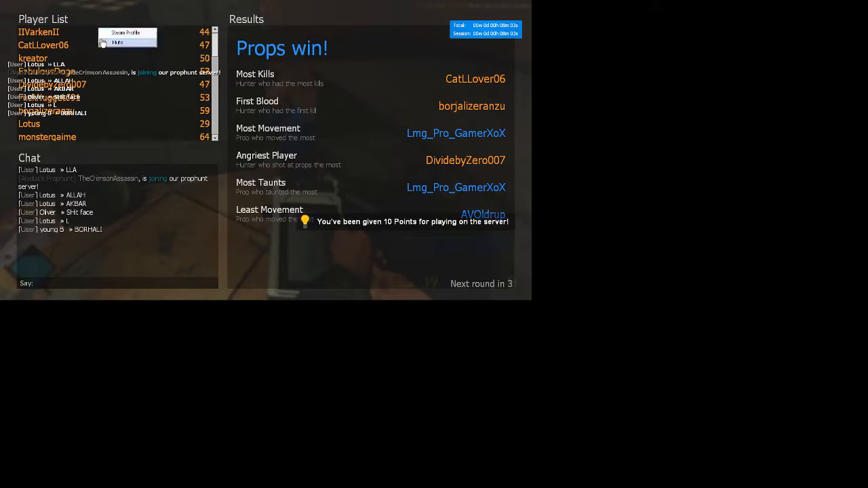